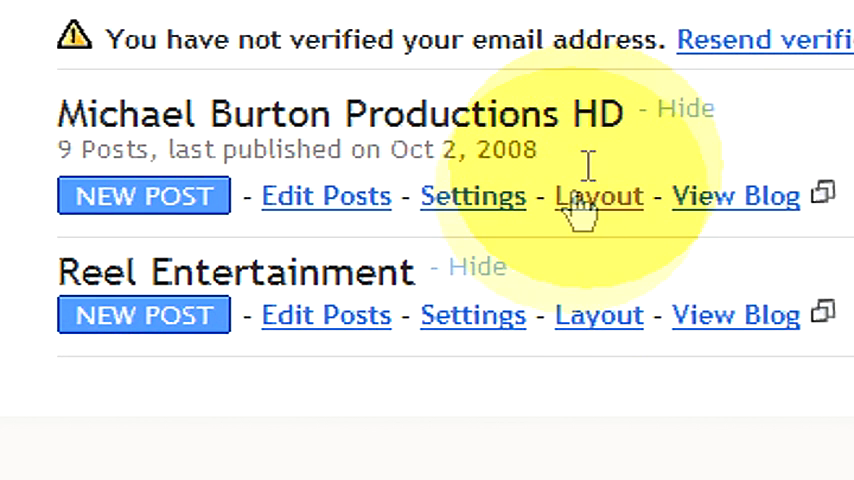
# Step: Go to the Layout page of the Michael Burton Productions HD blog from the Dashboard
pyautogui.click(598, 196)
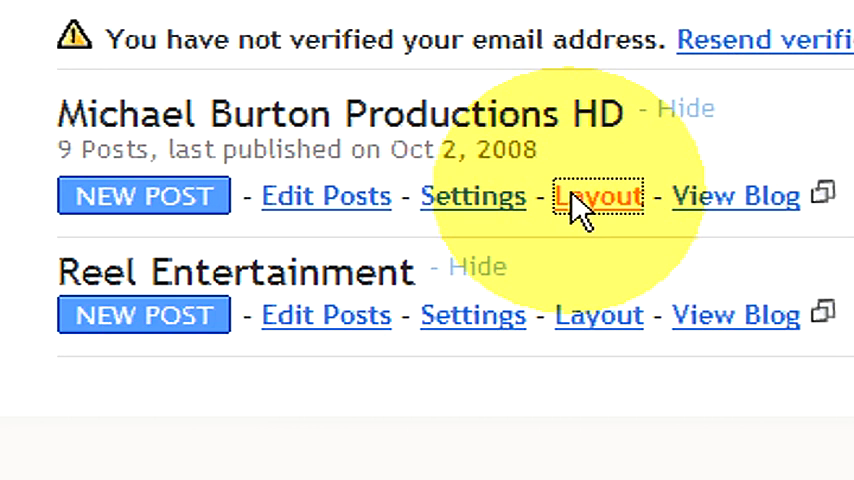
pyautogui.click(598, 196)
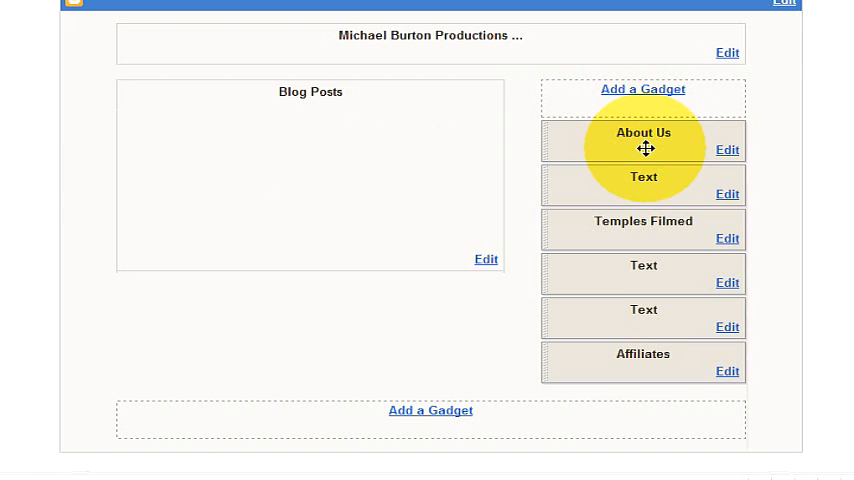
pyautogui.moveTo(644, 140); pyautogui.dragTo(644, 210)
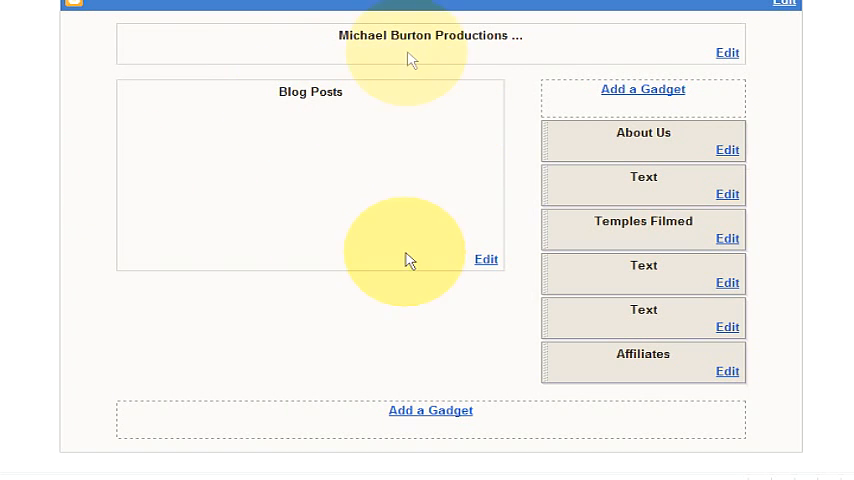
pyautogui.moveTo(372, 232)
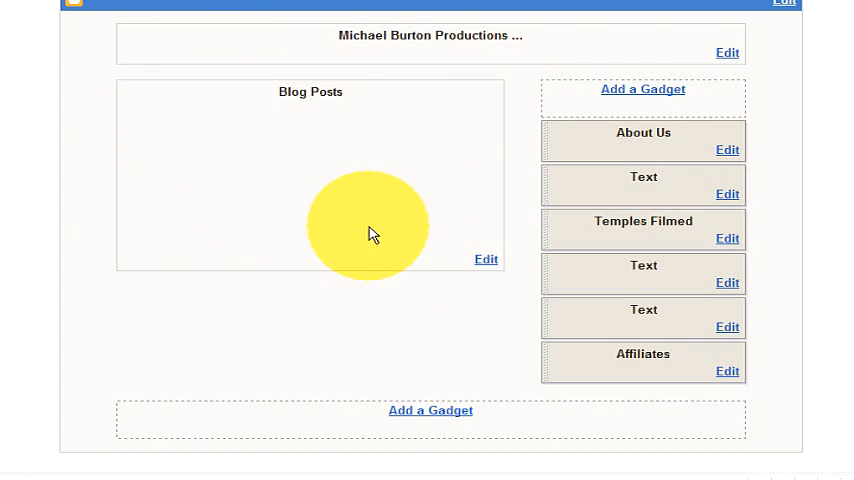
pyautogui.moveTo(176, 170)
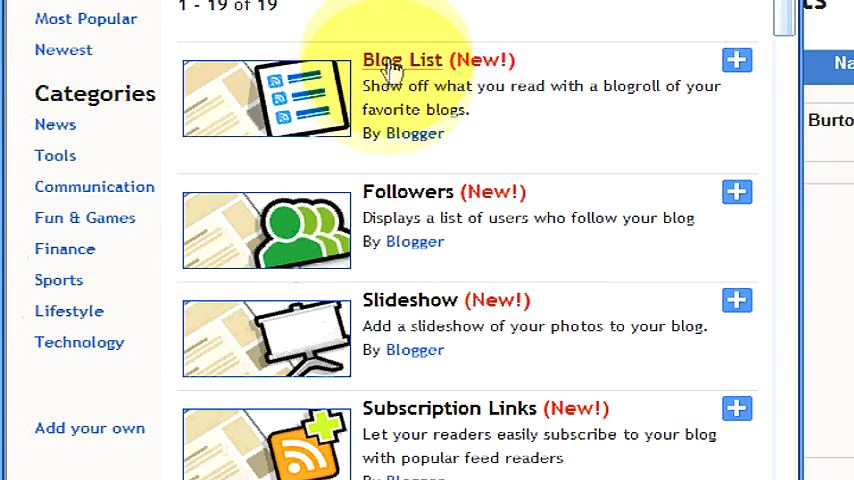
pyautogui.moveTo(412, 300)
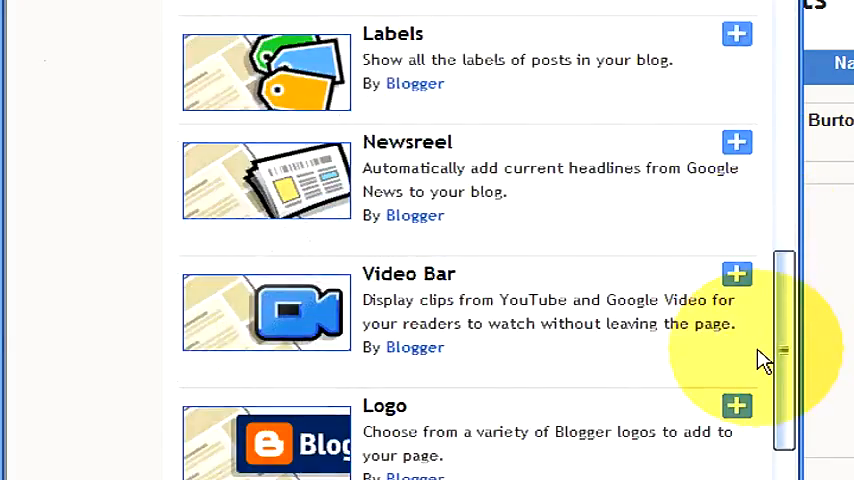
pyautogui.scroll(-3)
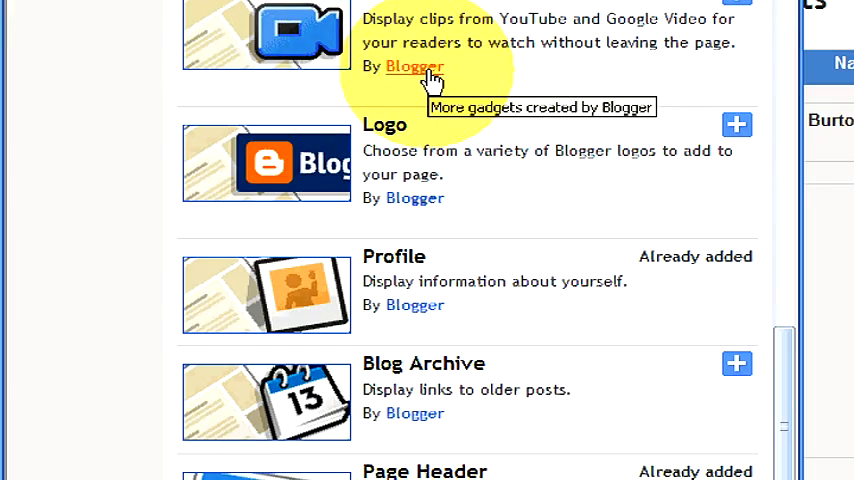
pyautogui.scroll(-3)
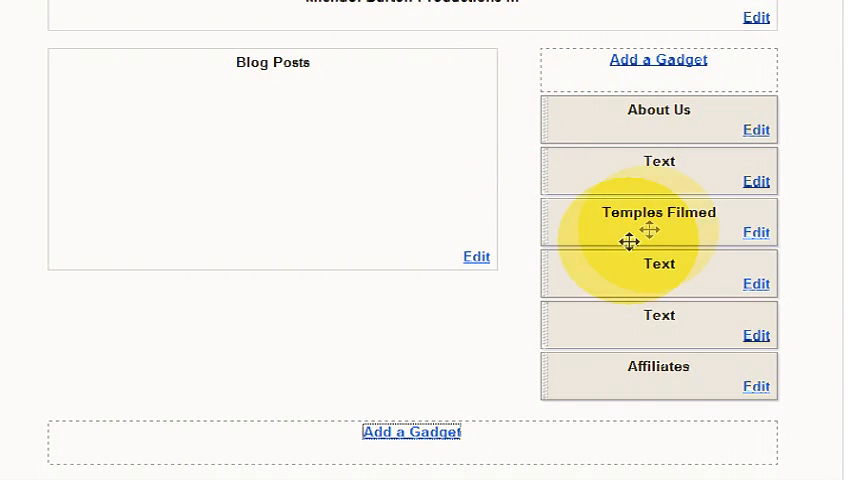
# Step: Drag the Temples Filmed gadget to the second sidebar slot, directly below About Us
pyautogui.moveTo(658, 220); pyautogui.dragTo(228, 324)
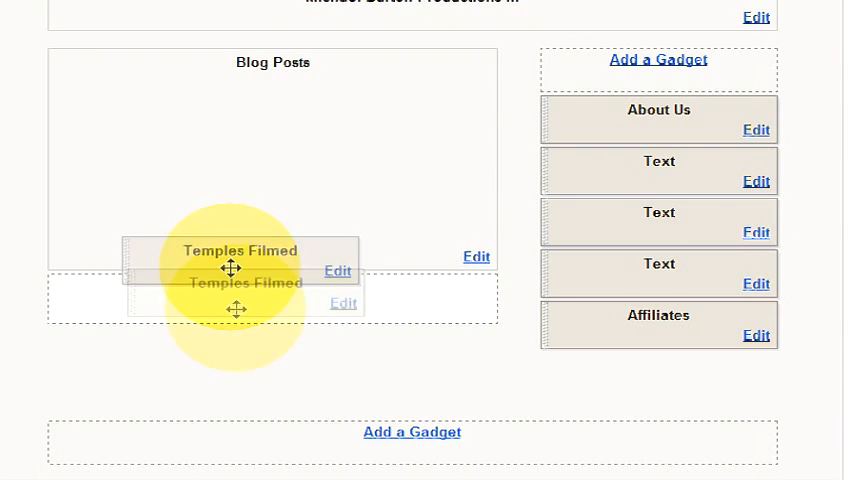
pyautogui.moveTo(240, 268); pyautogui.dragTo(318, 440)
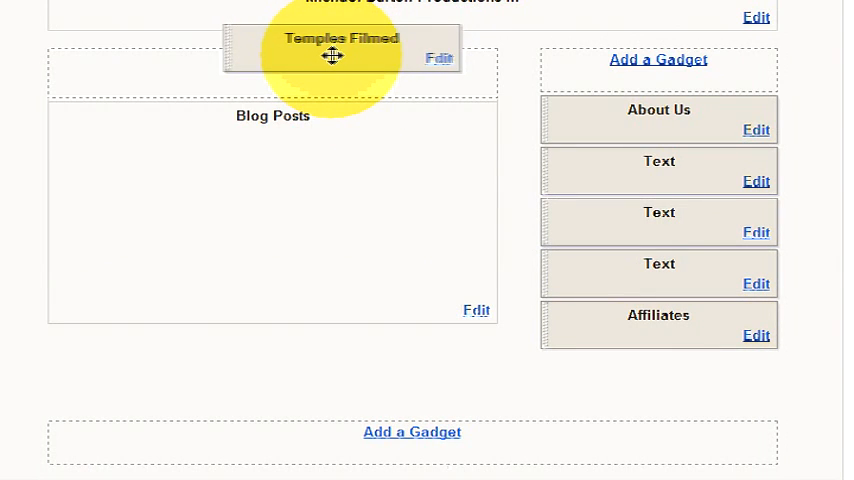
pyautogui.moveTo(340, 48); pyautogui.dragTo(648, 160)
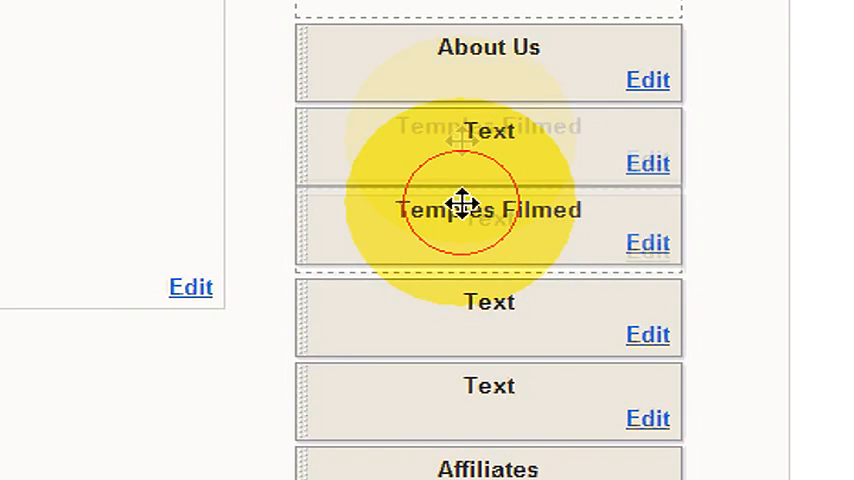
pyautogui.moveTo(488, 208); pyautogui.dragTo(488, 132)
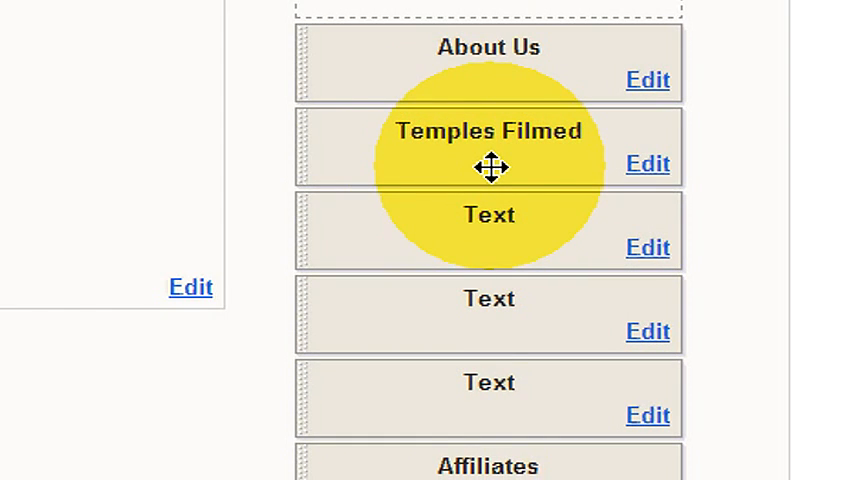